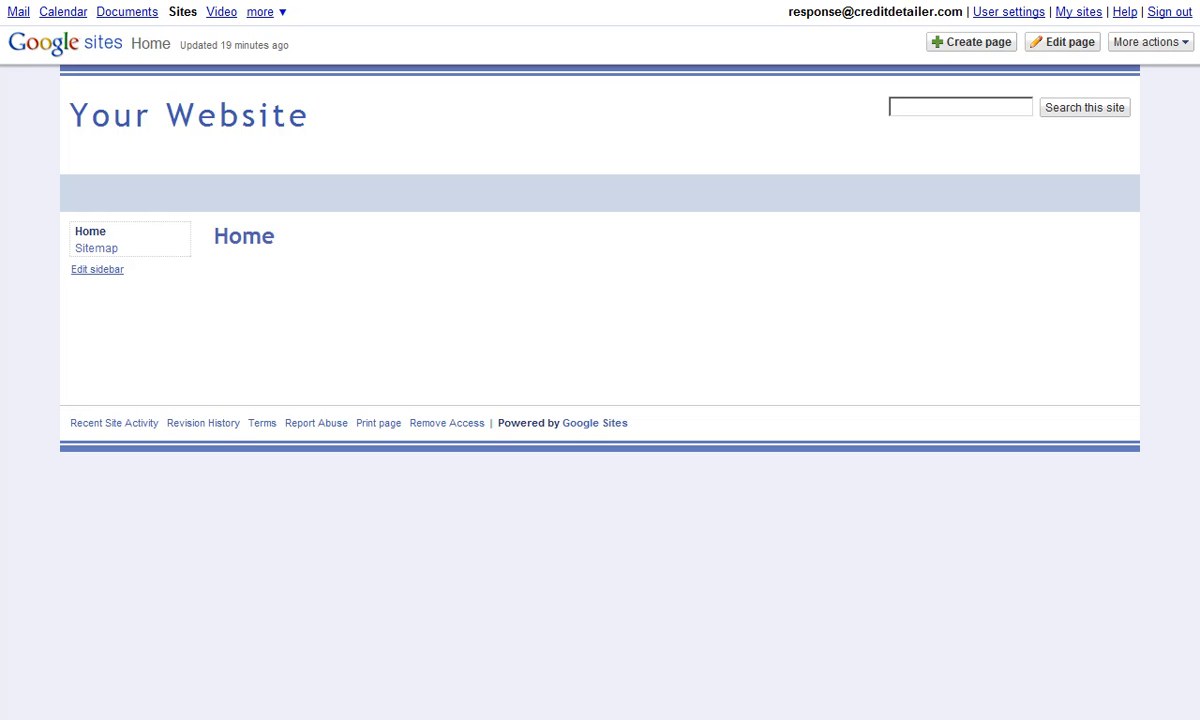
mouse_move(212, 574)
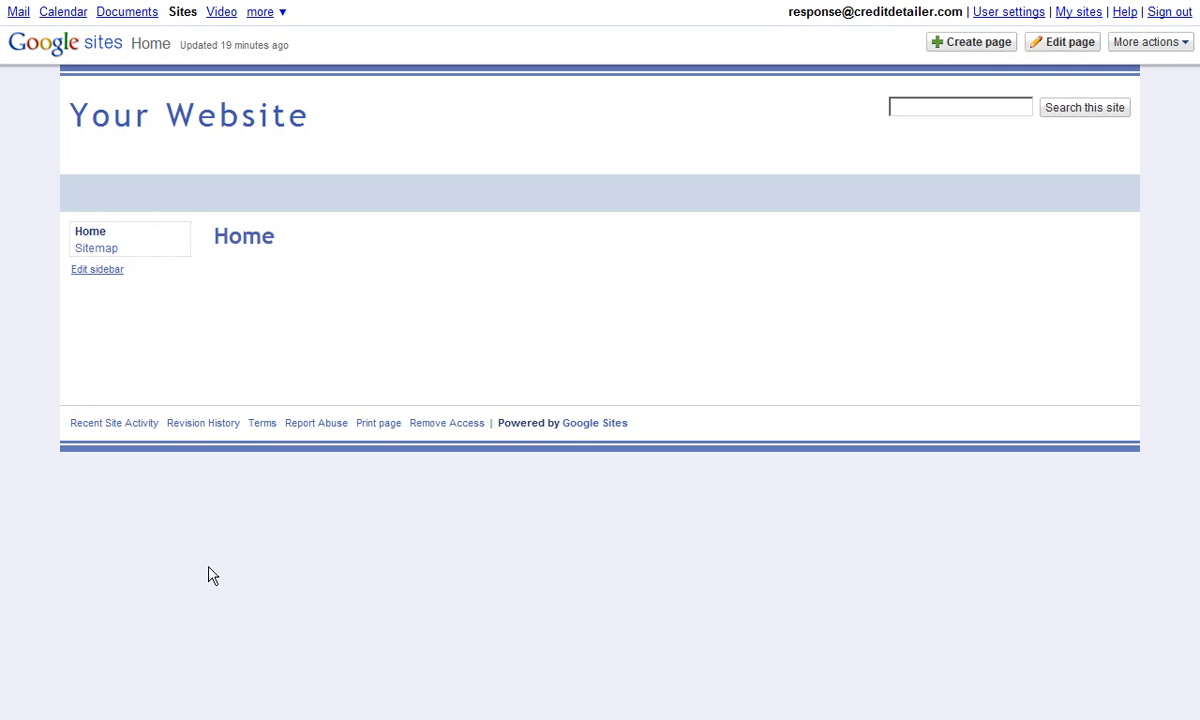
mouse_move(1019, 91)
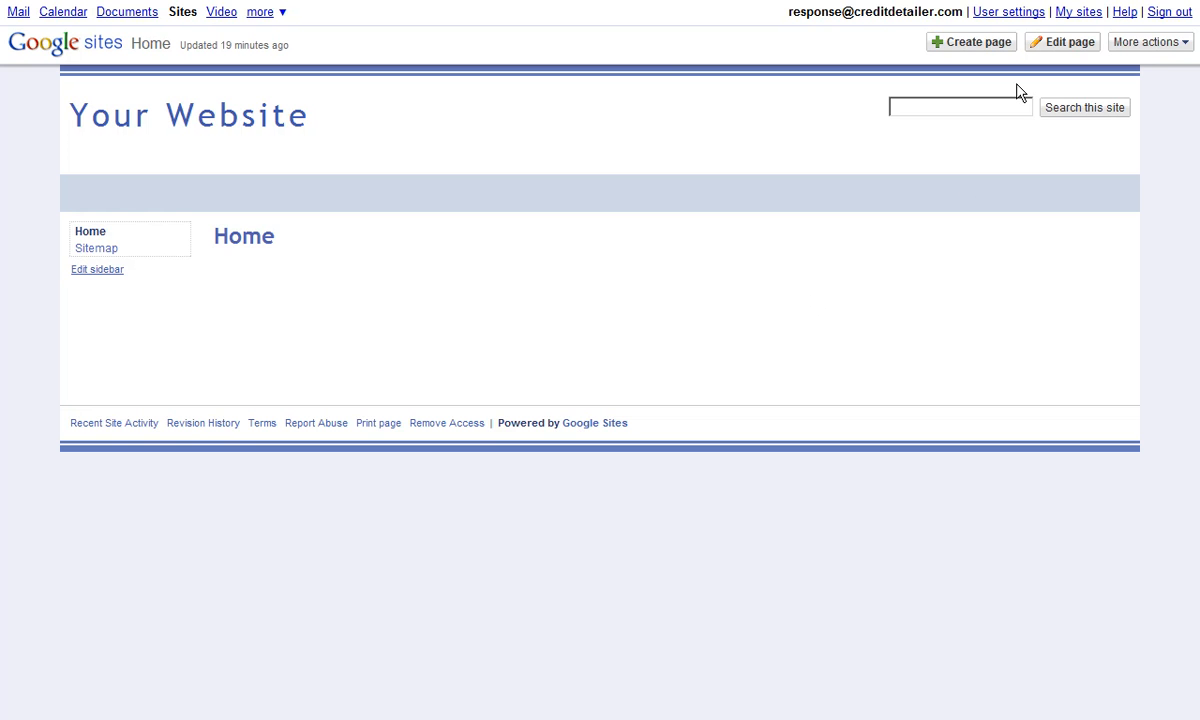
mouse_move(1000, 48)
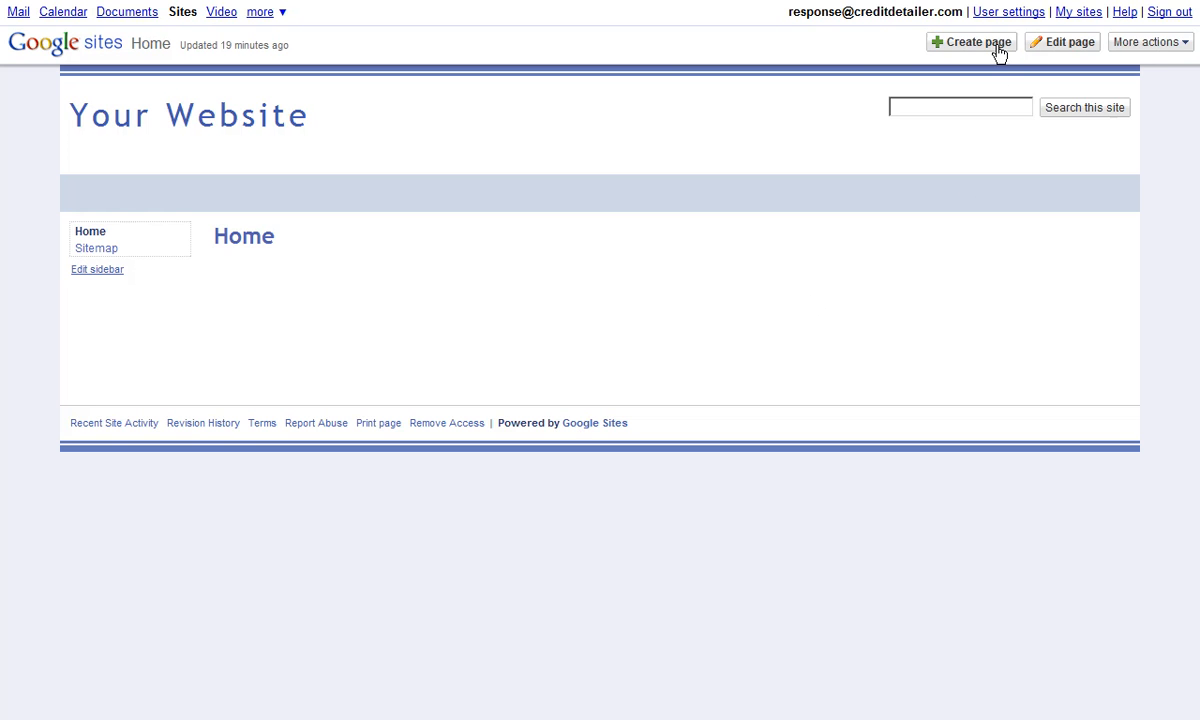
- Create a top-level web page named 'status'
click(969, 42)
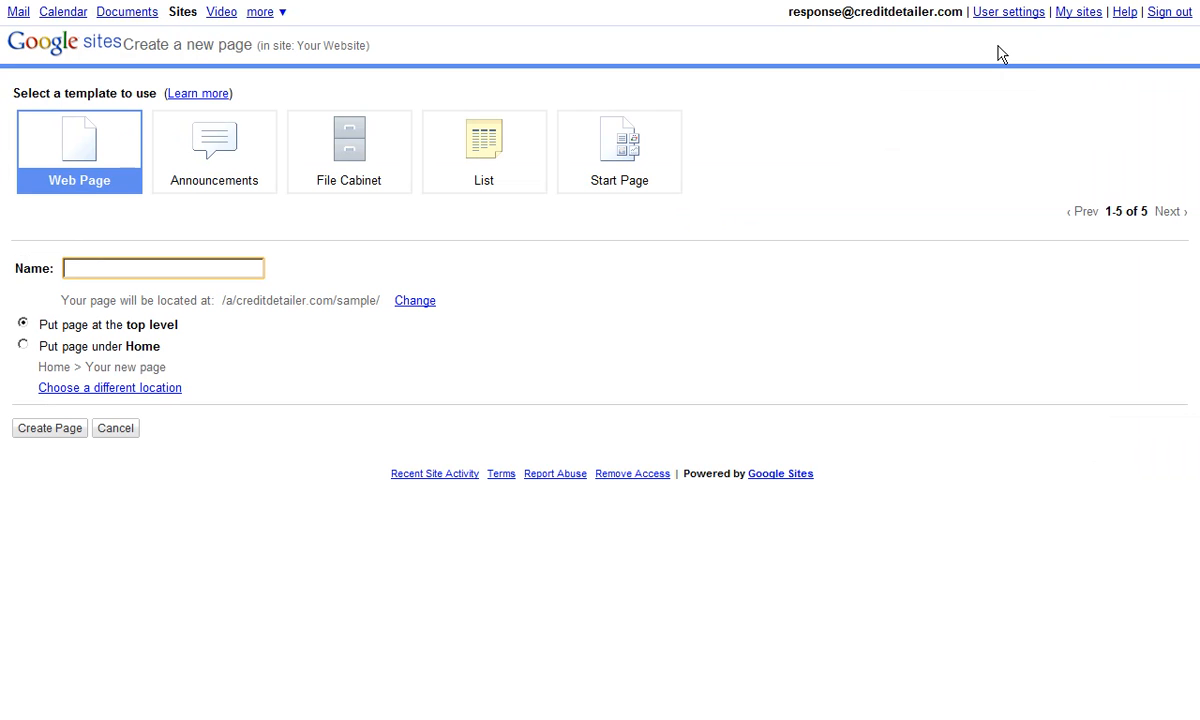
text(status)
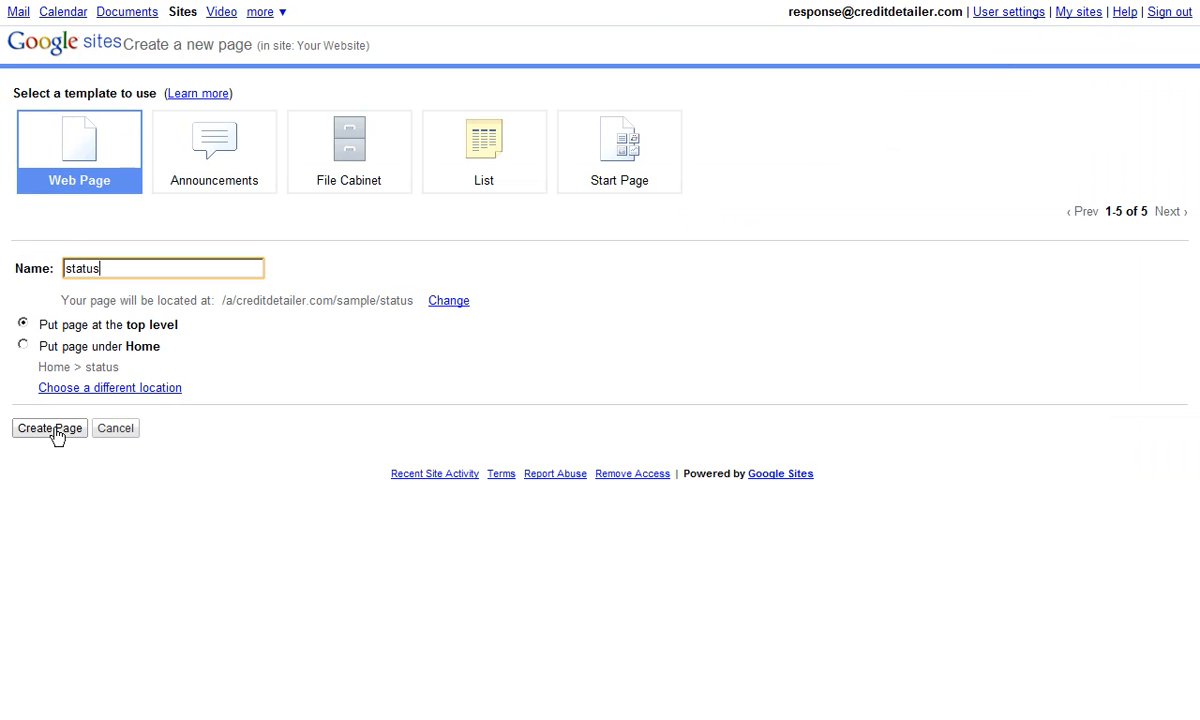
click(48, 427)
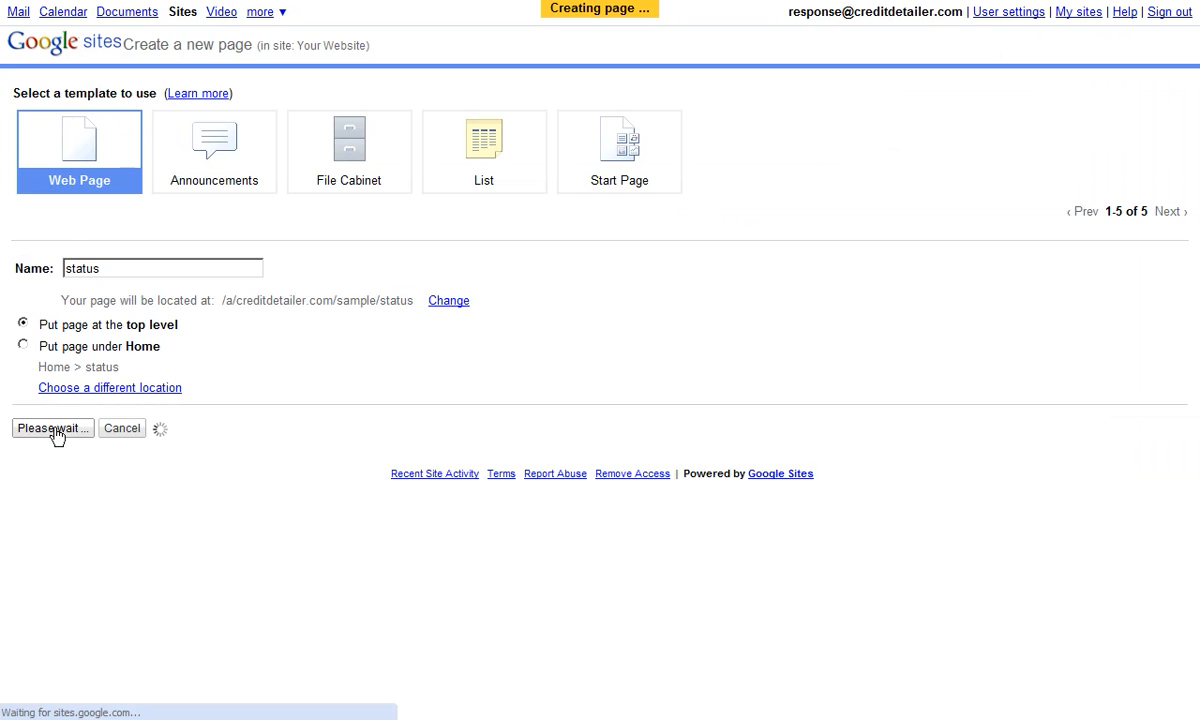
- Start editing the empty status page body and open the Insert menu
click(52, 428)
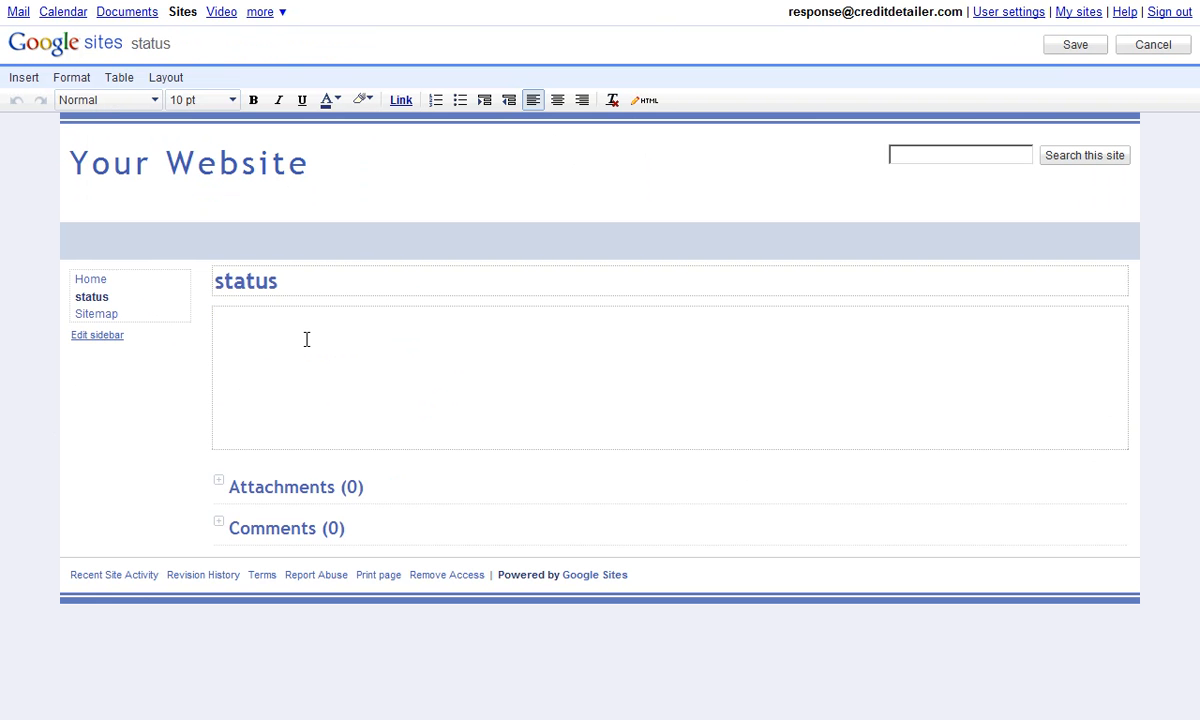
mouse_move(963, 92)
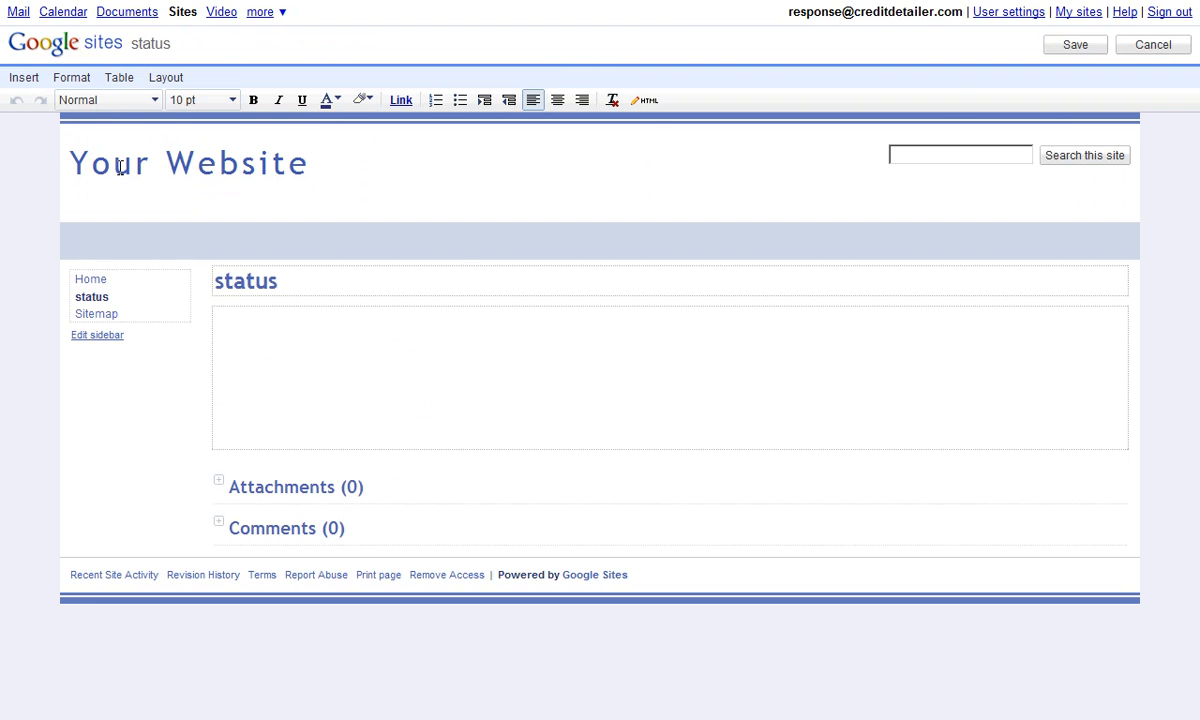
click(23, 77)
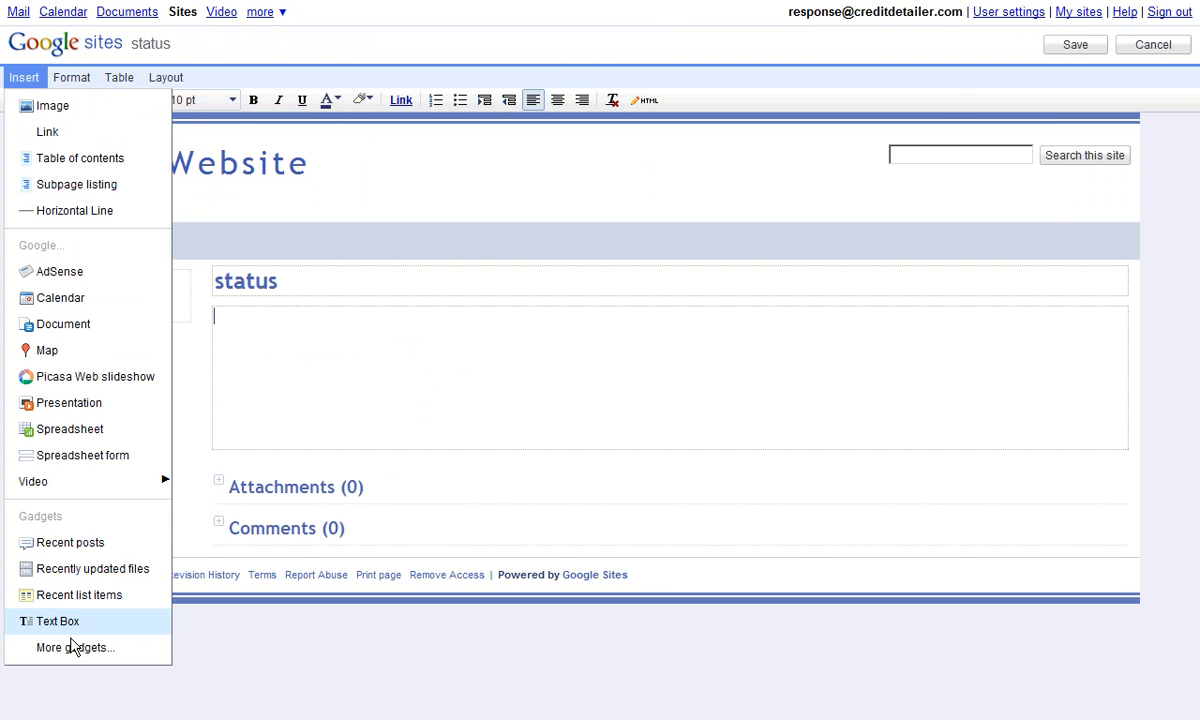
mouse_move(75, 647)
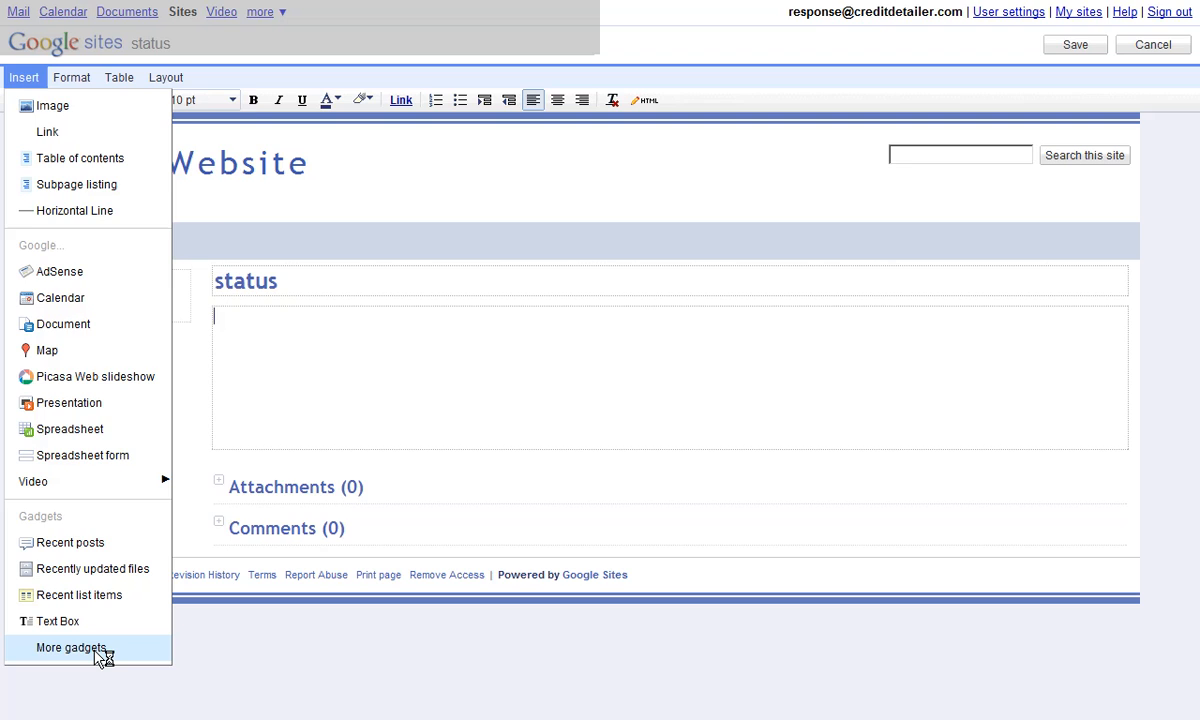
click(69, 647)
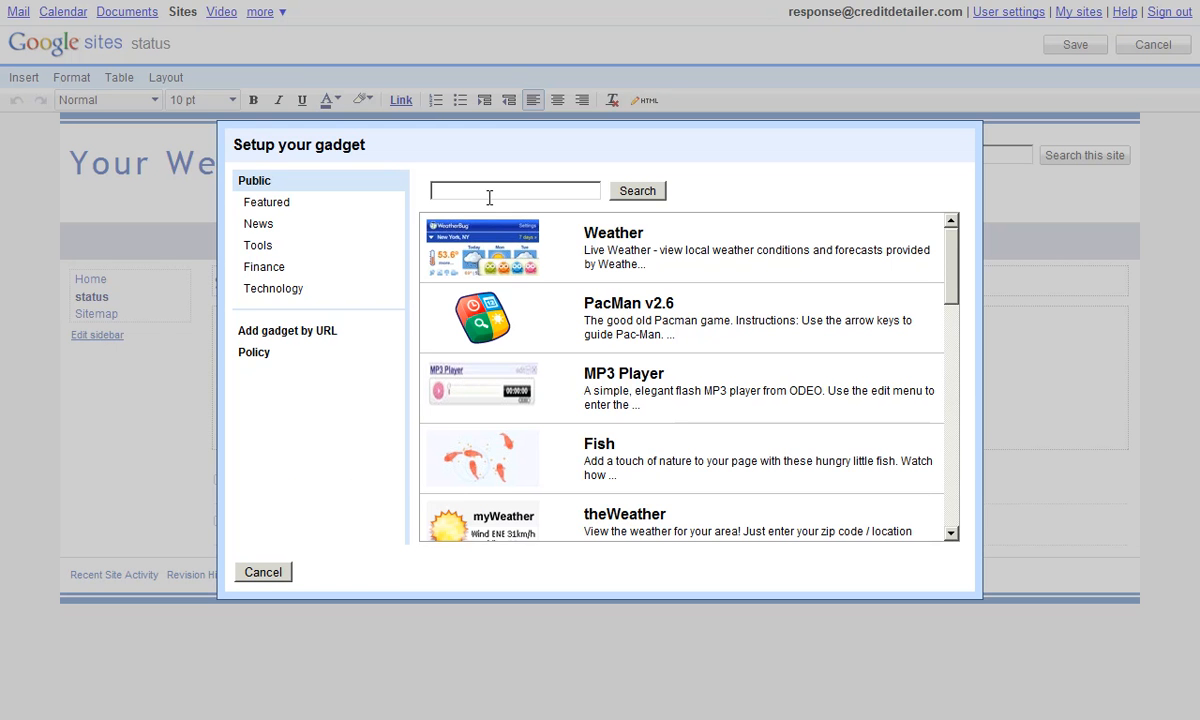
mouse_move(287, 330)
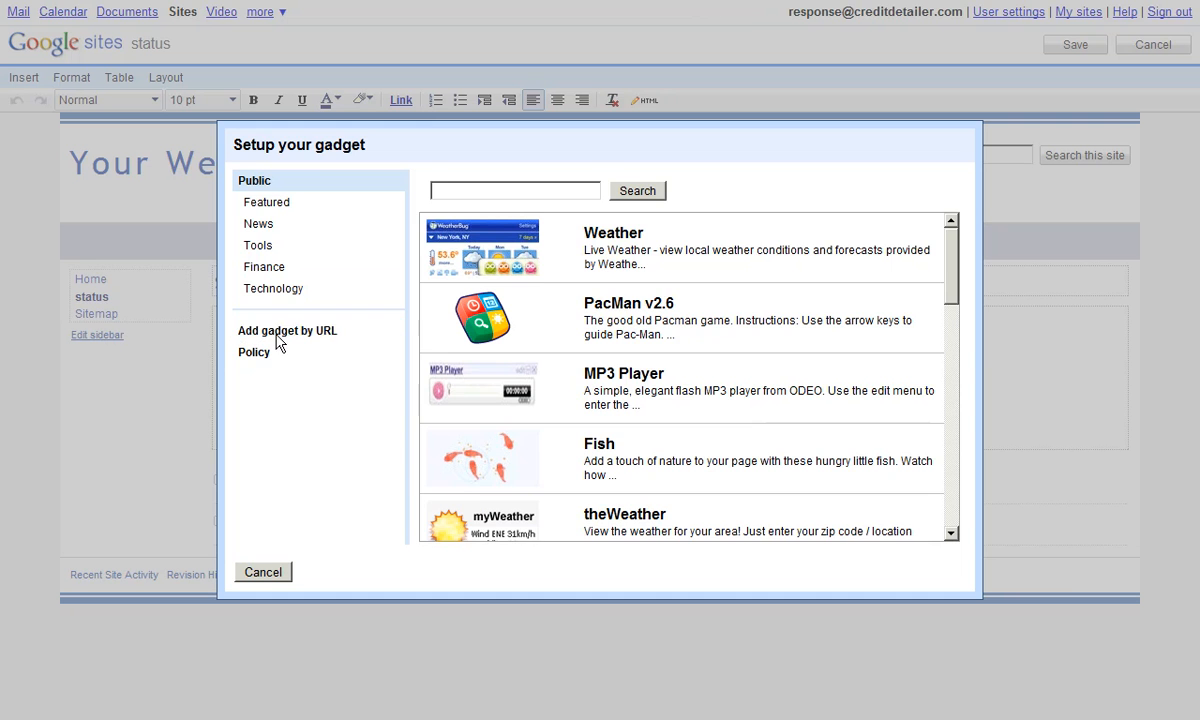
click(287, 330)
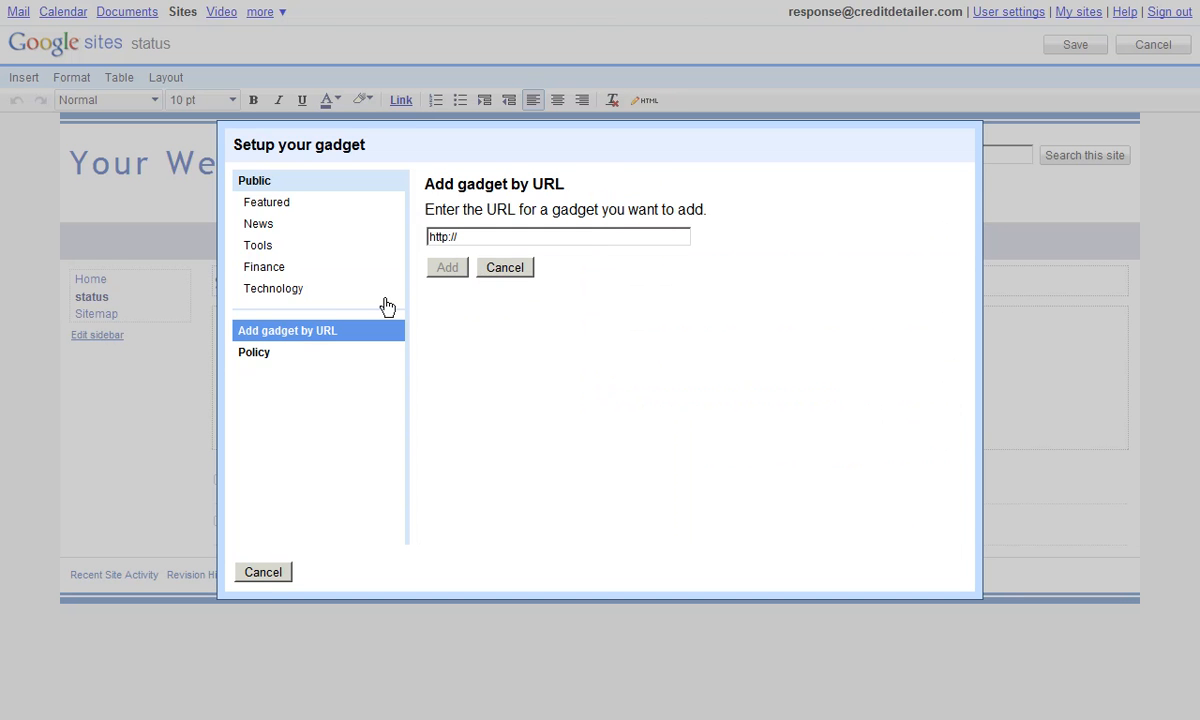
click(273, 288)
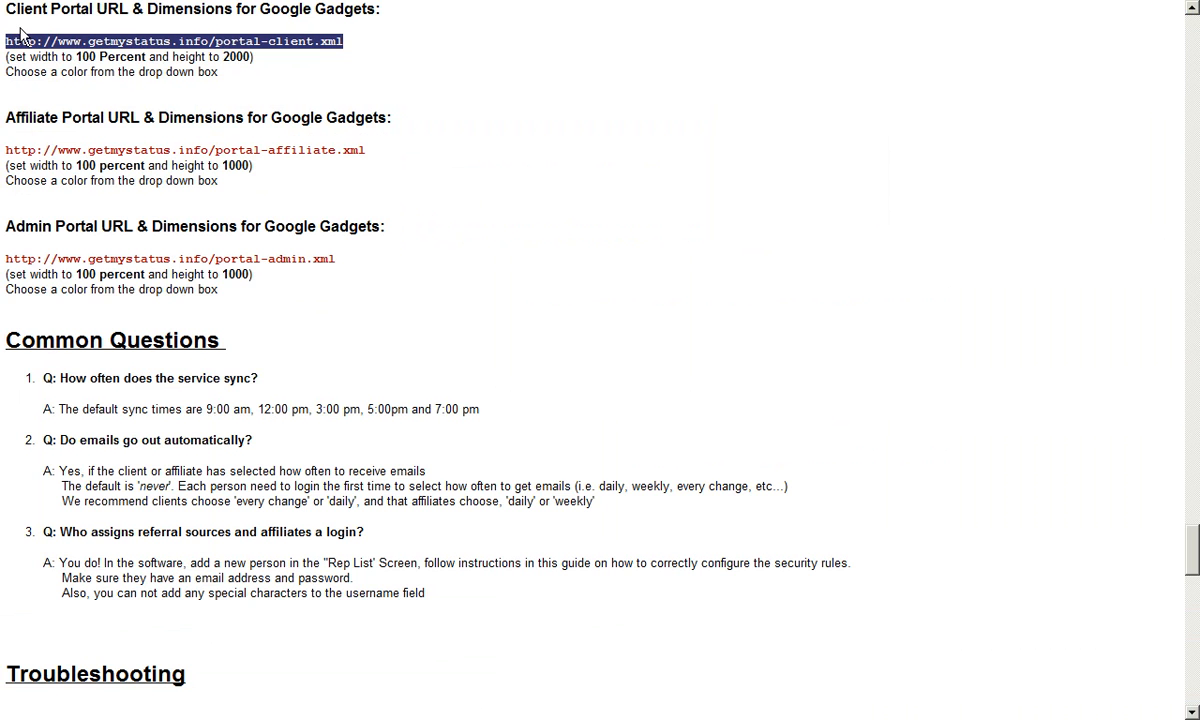
mouse_move(25, 35)
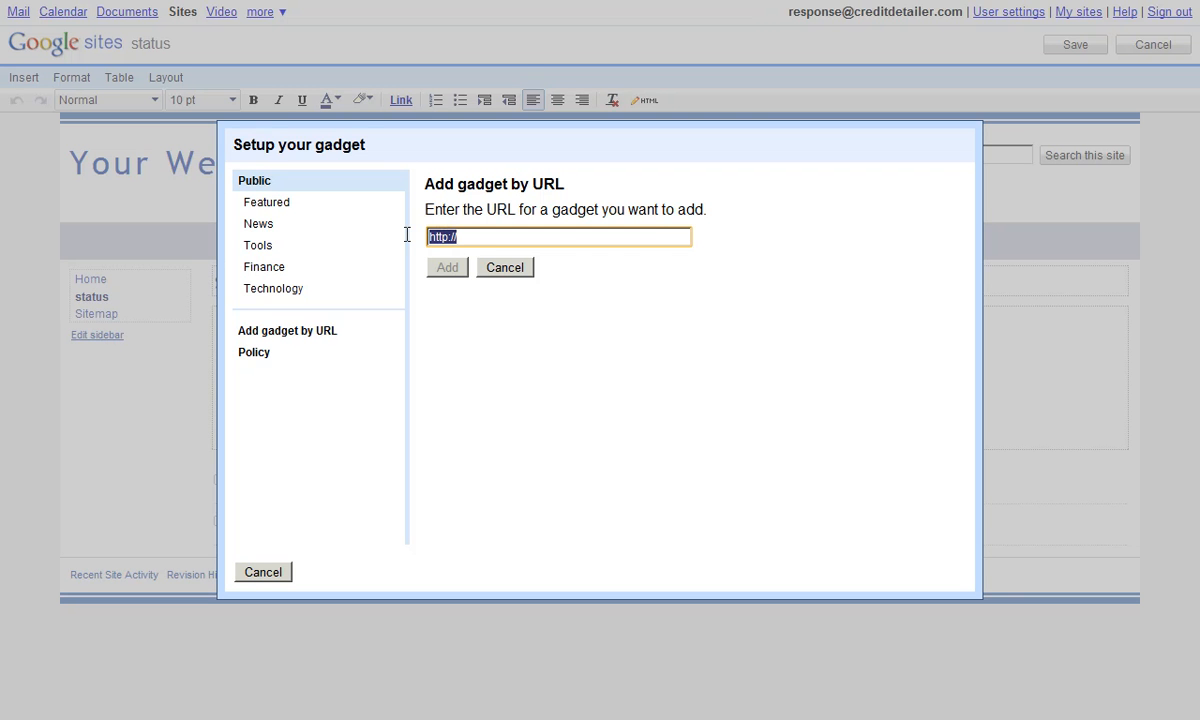
text(http://www.getmystatus.info/portal-client.xml)
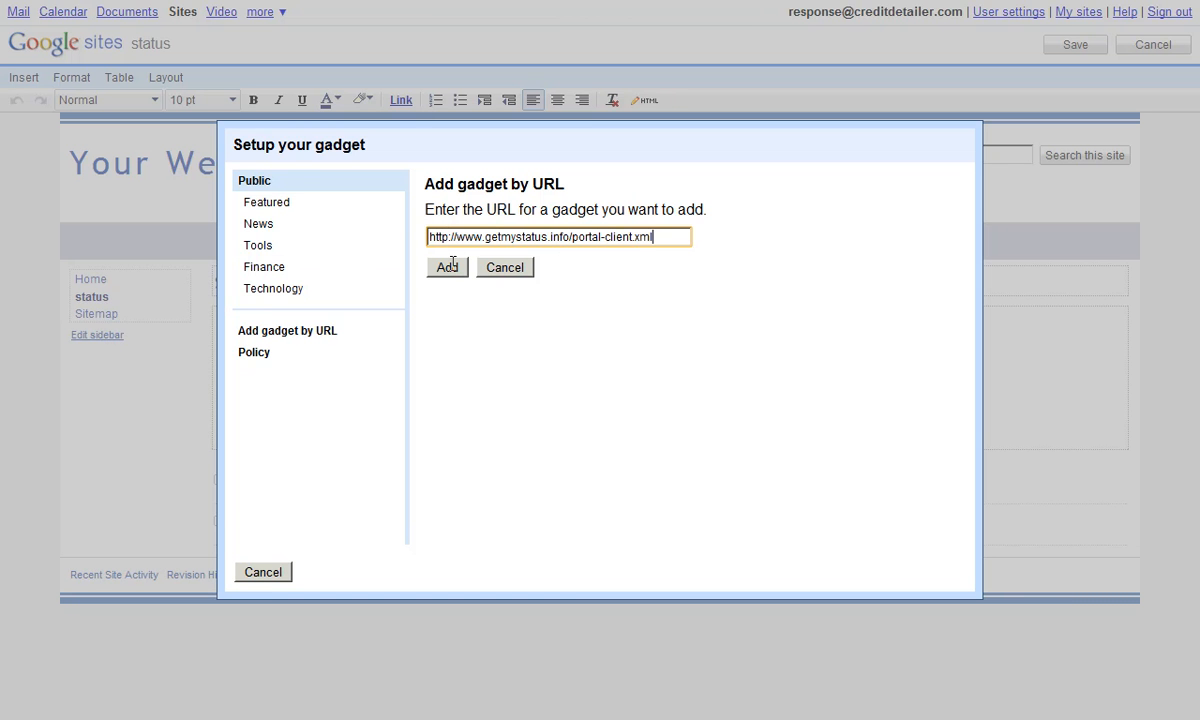
- Add the portal gadget with SandBeach colour and 100 percent width
click(446, 267)
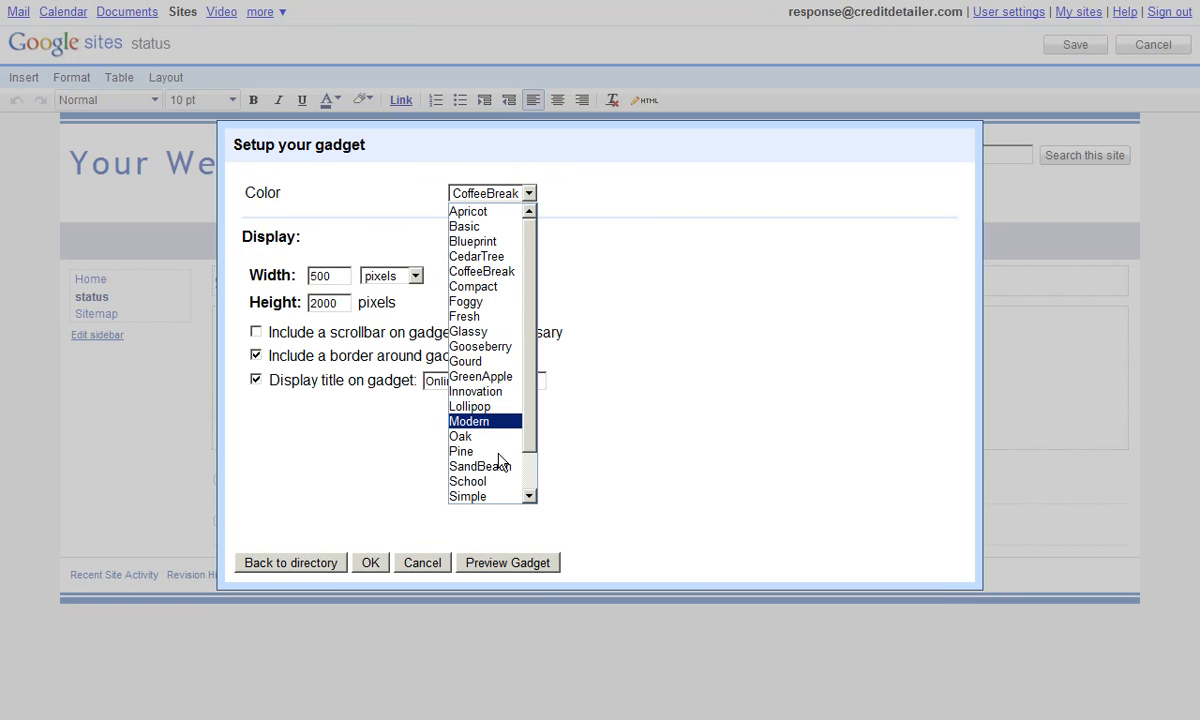
click(482, 466)
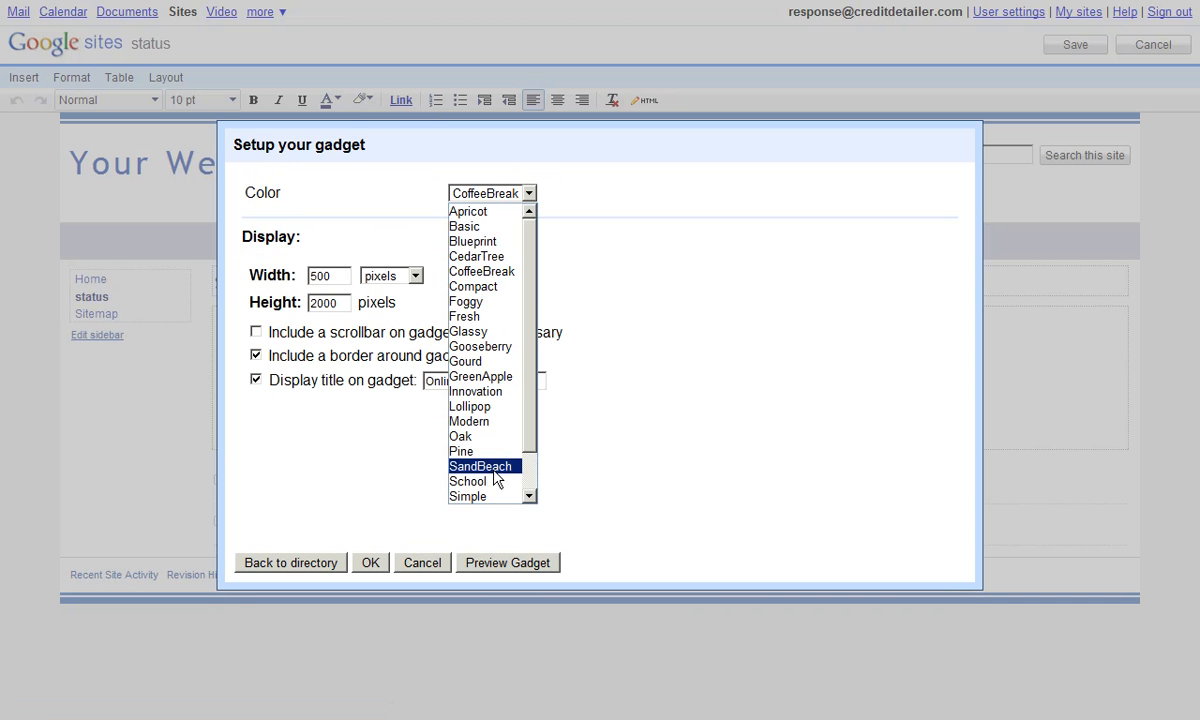
click(482, 466)
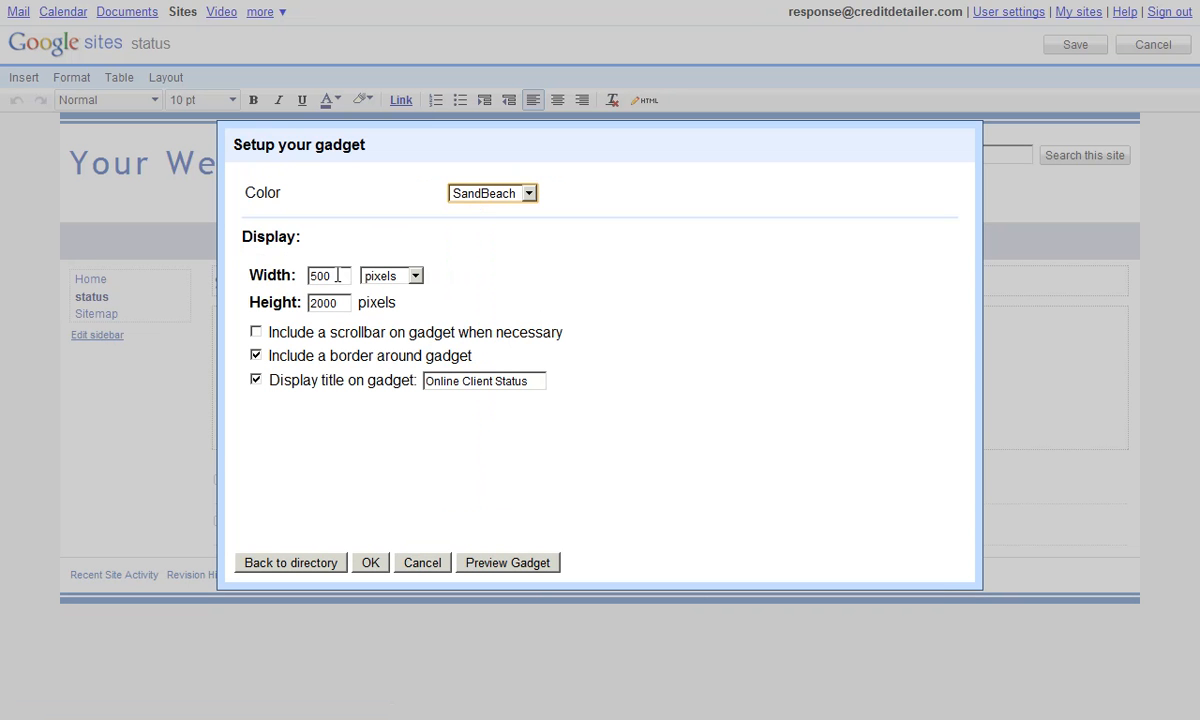
double_click(320, 275)
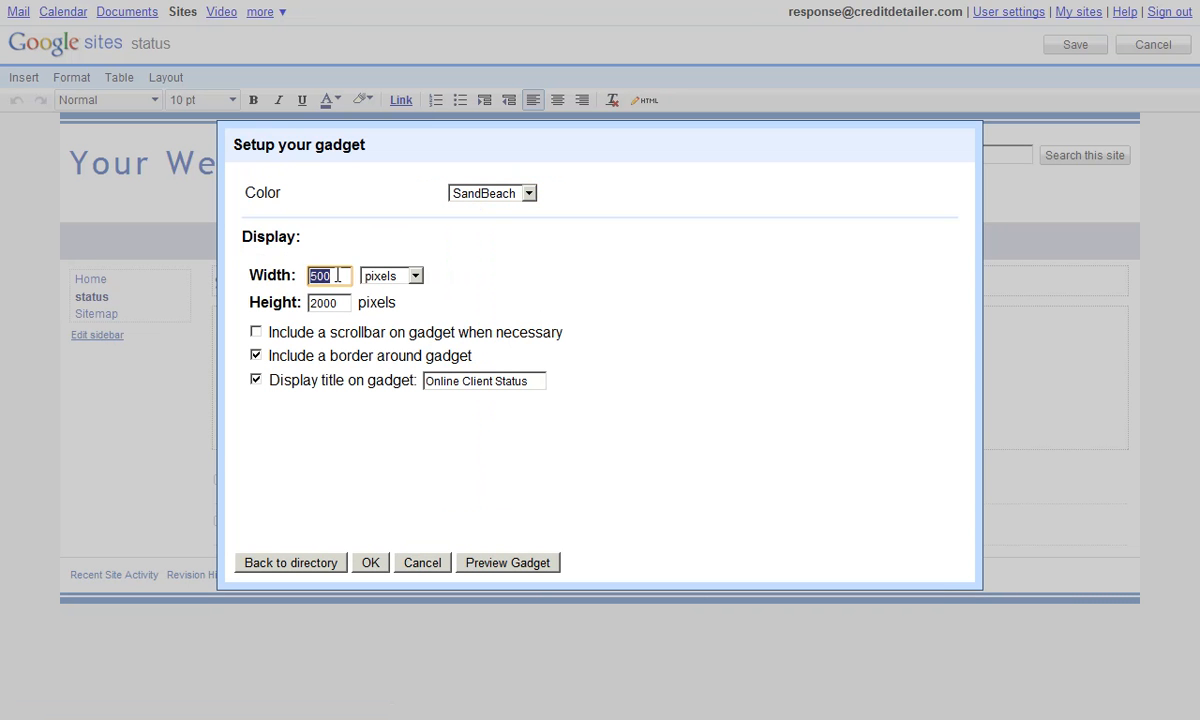
text(100)
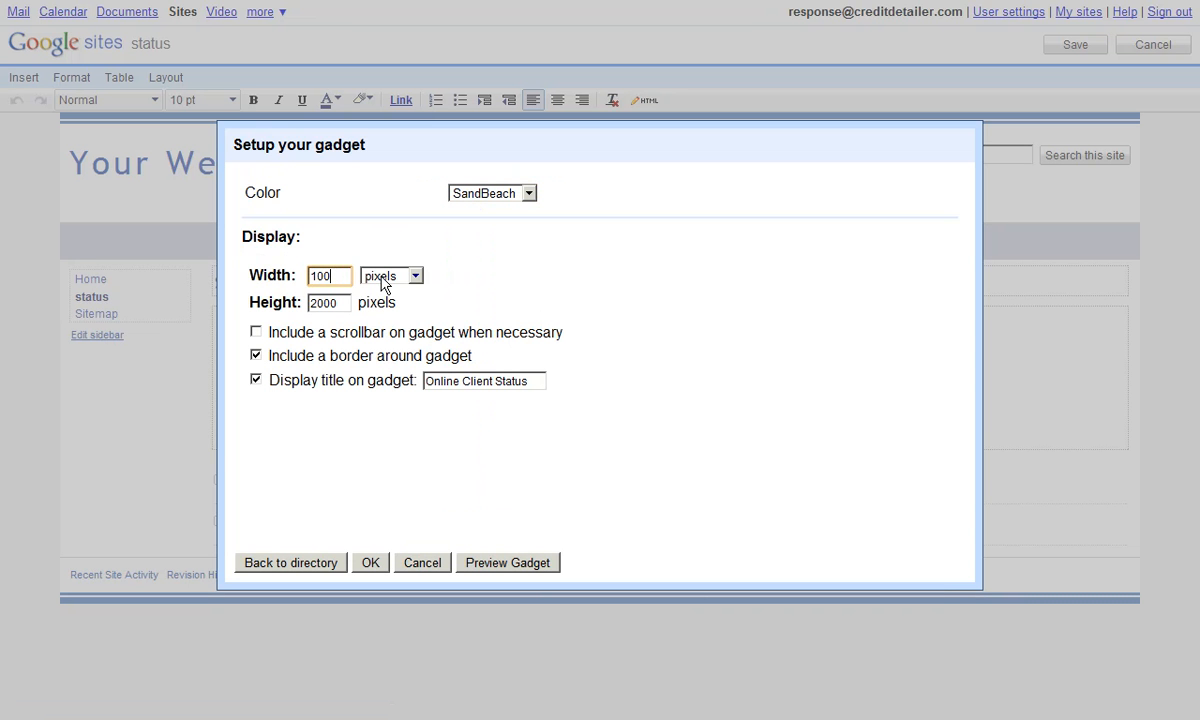
click(391, 275)
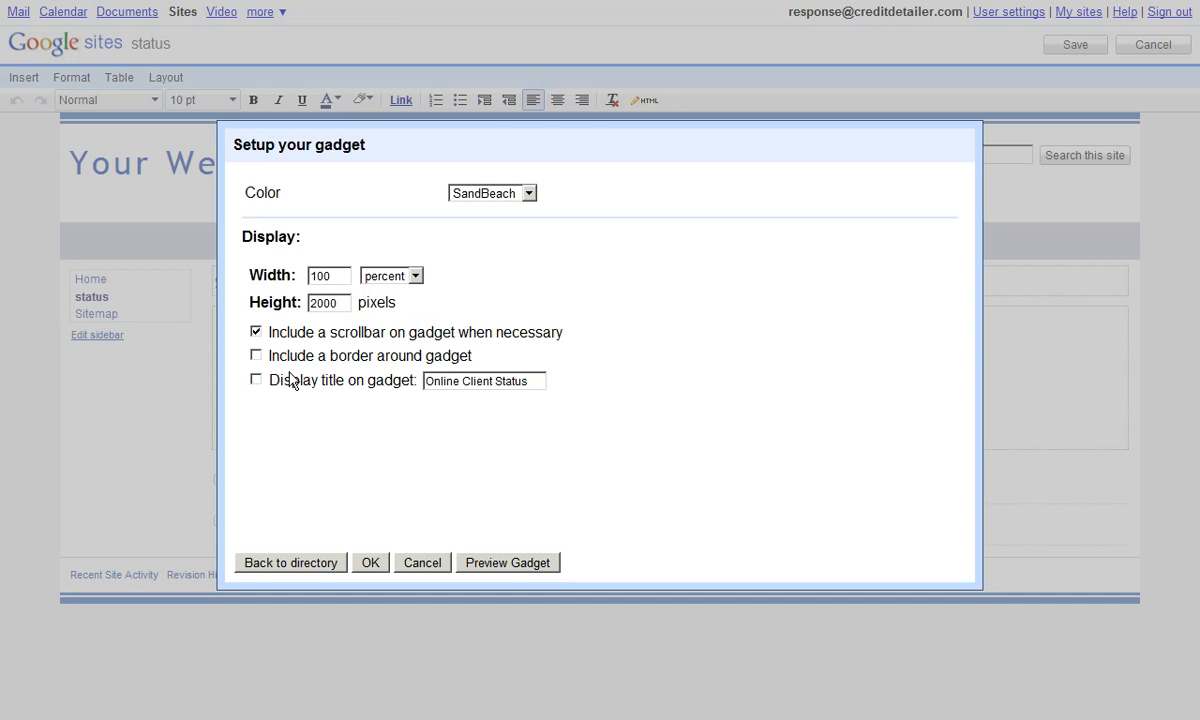
mouse_move(386, 394)
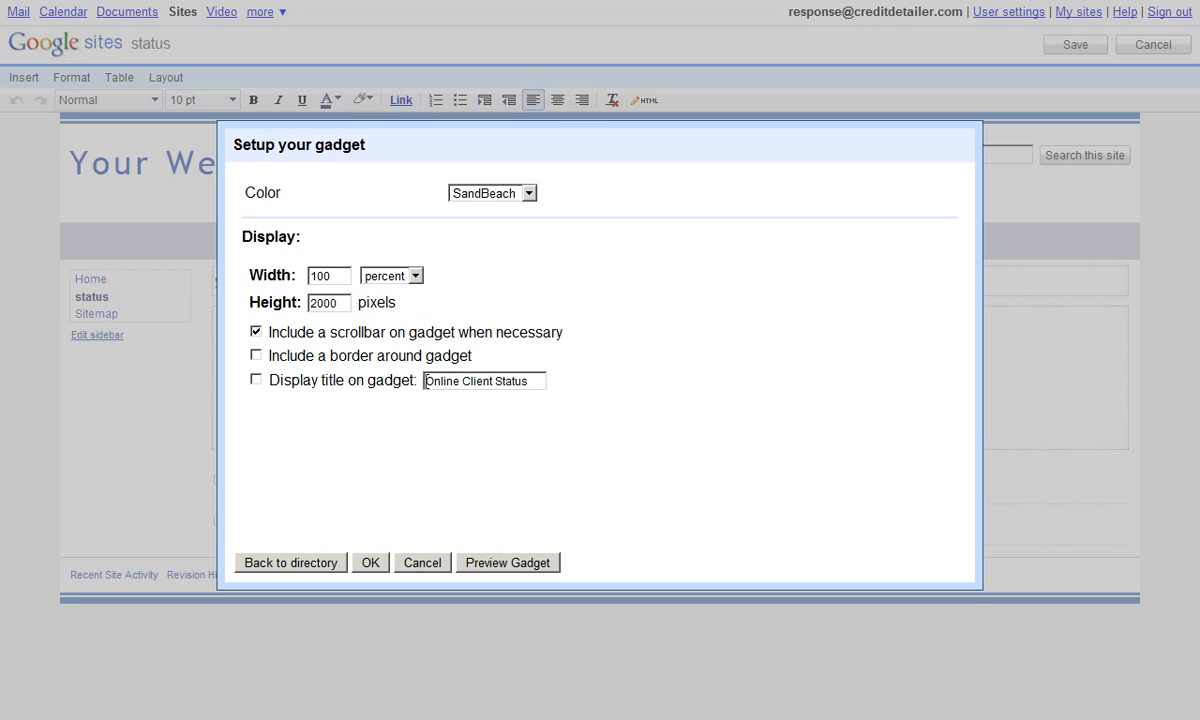
- Confirm the gadget setup and save the status page
click(370, 562)
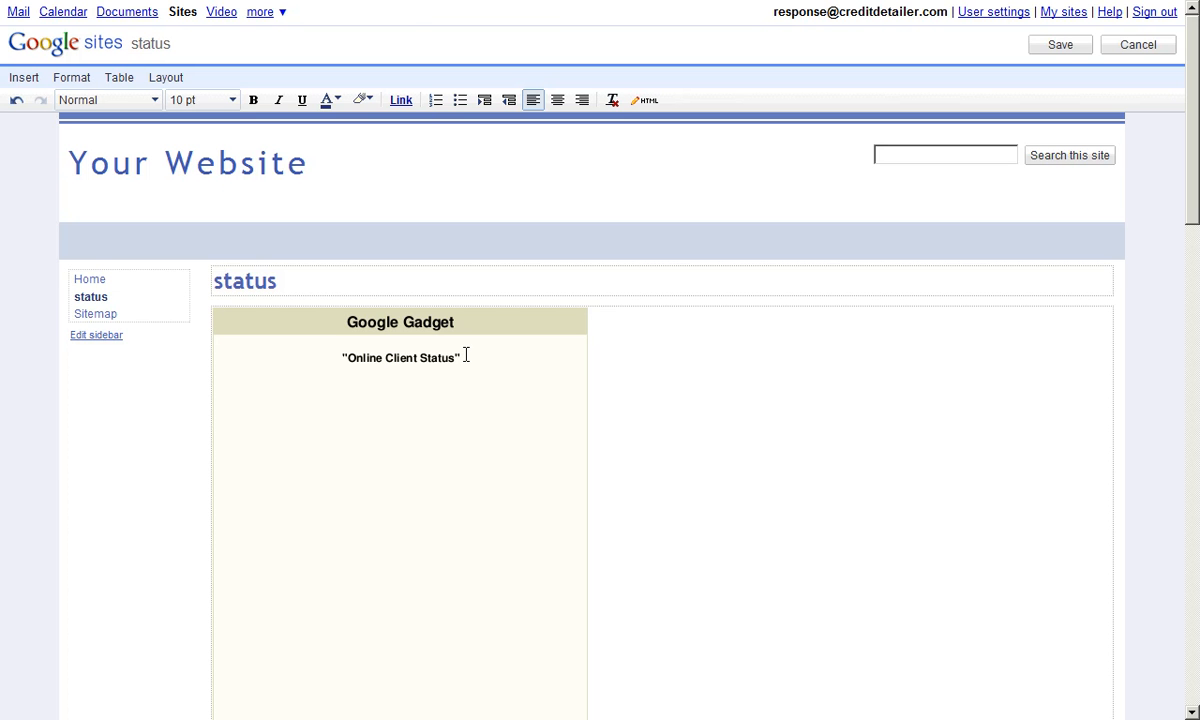
mouse_move(685, 258)
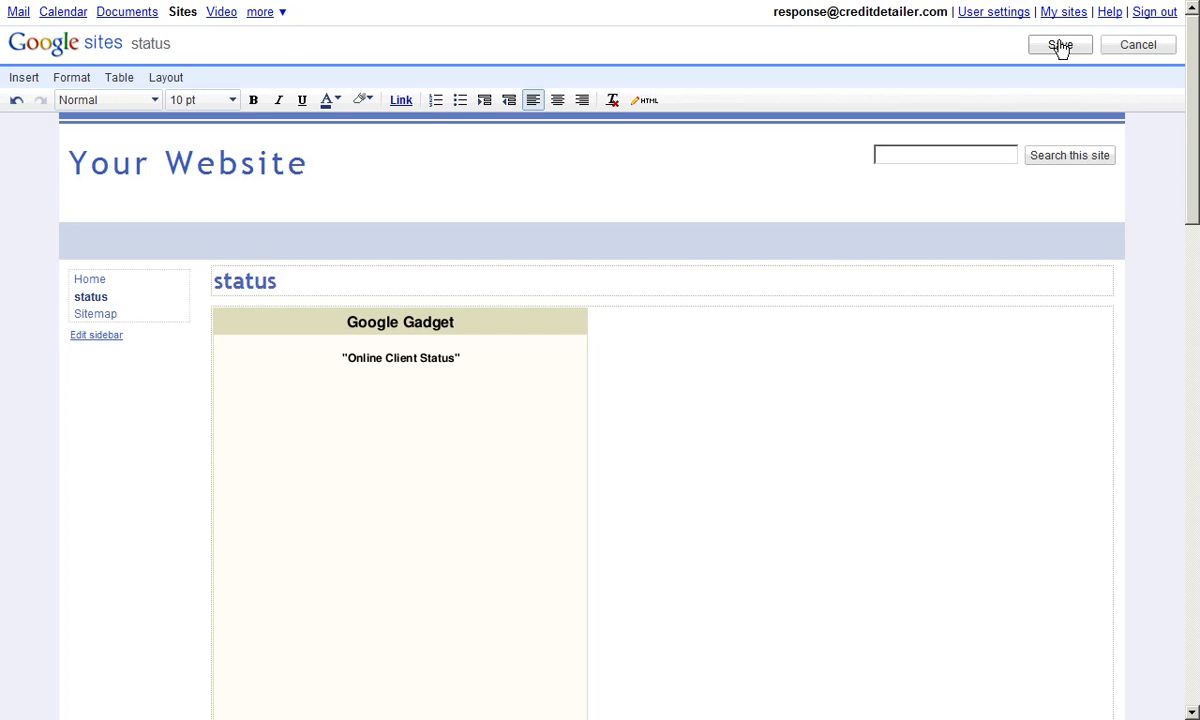
click(1059, 45)
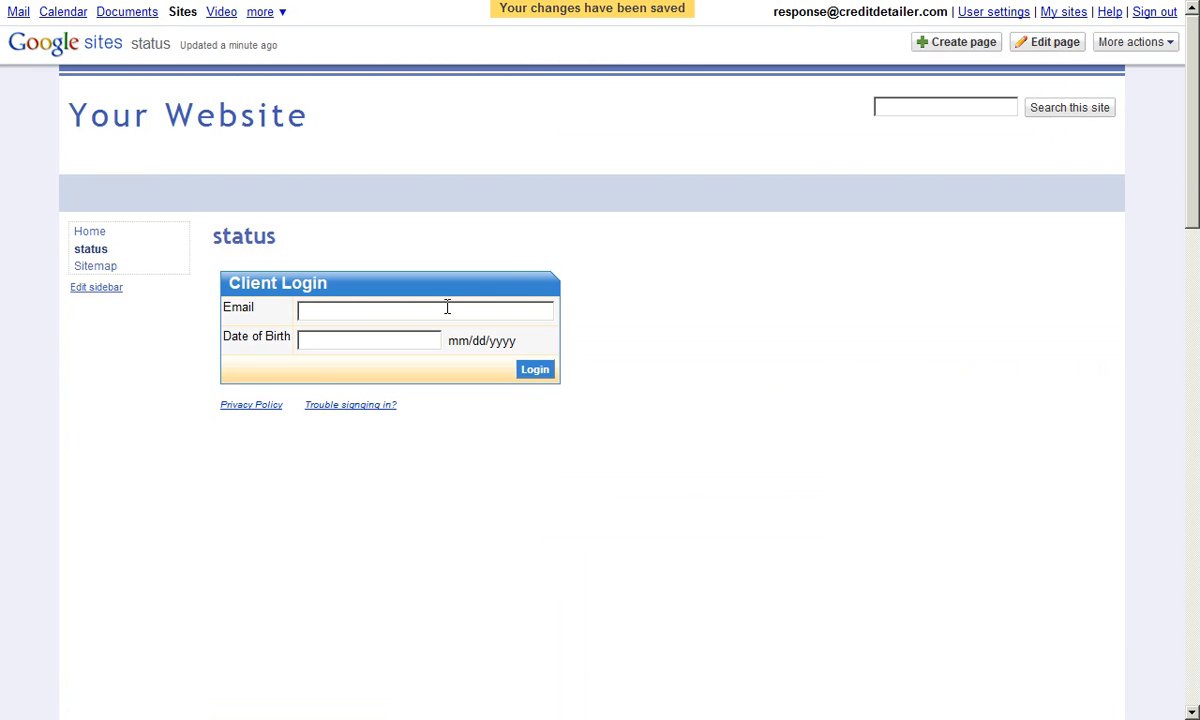
- Log in with the suggested client email and birth date 02011970
click(425, 309)
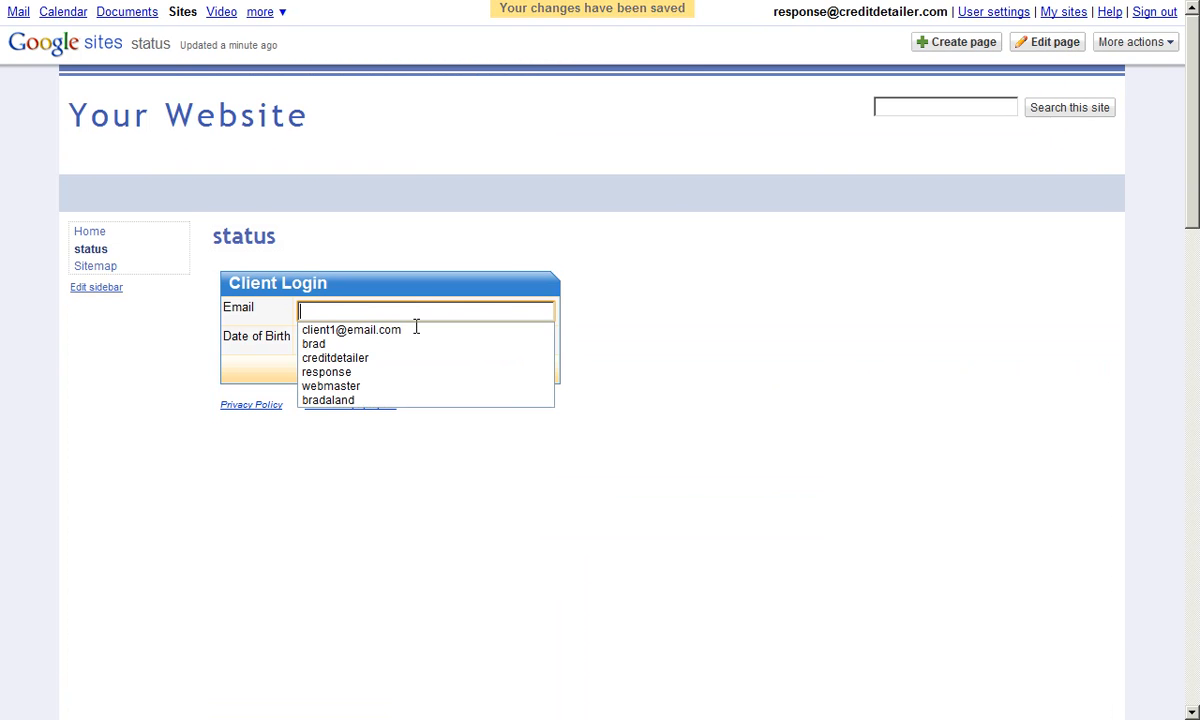
click(351, 329)
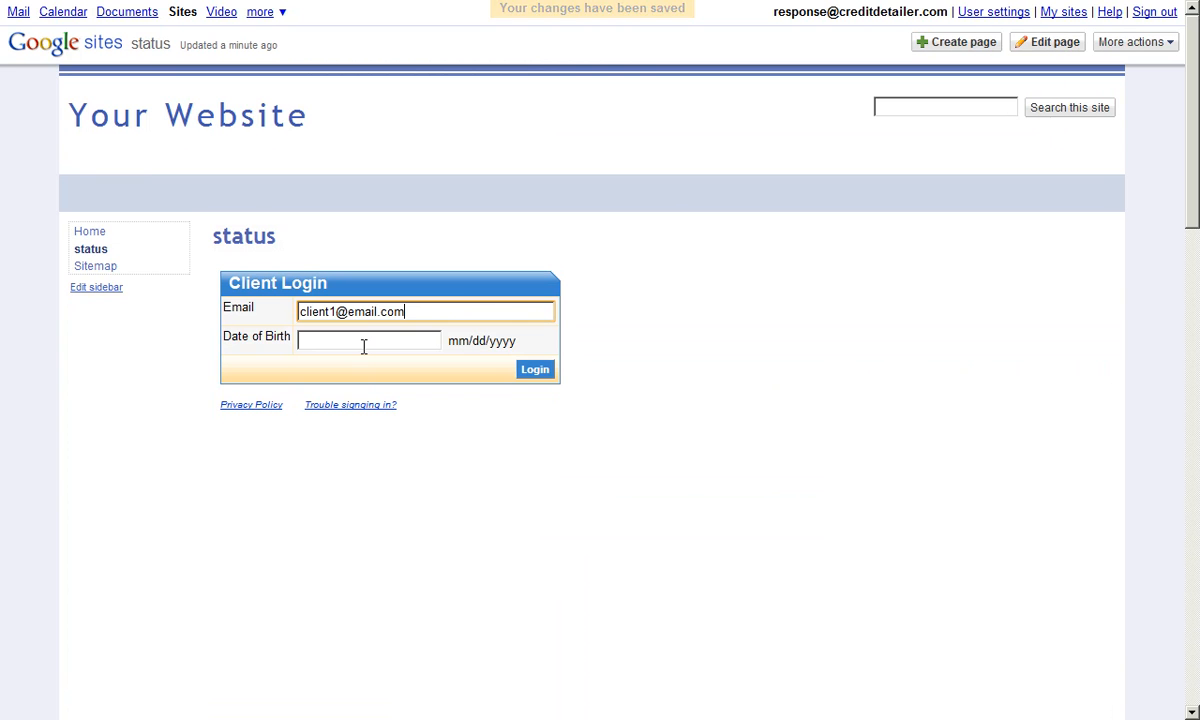
click(368, 341)
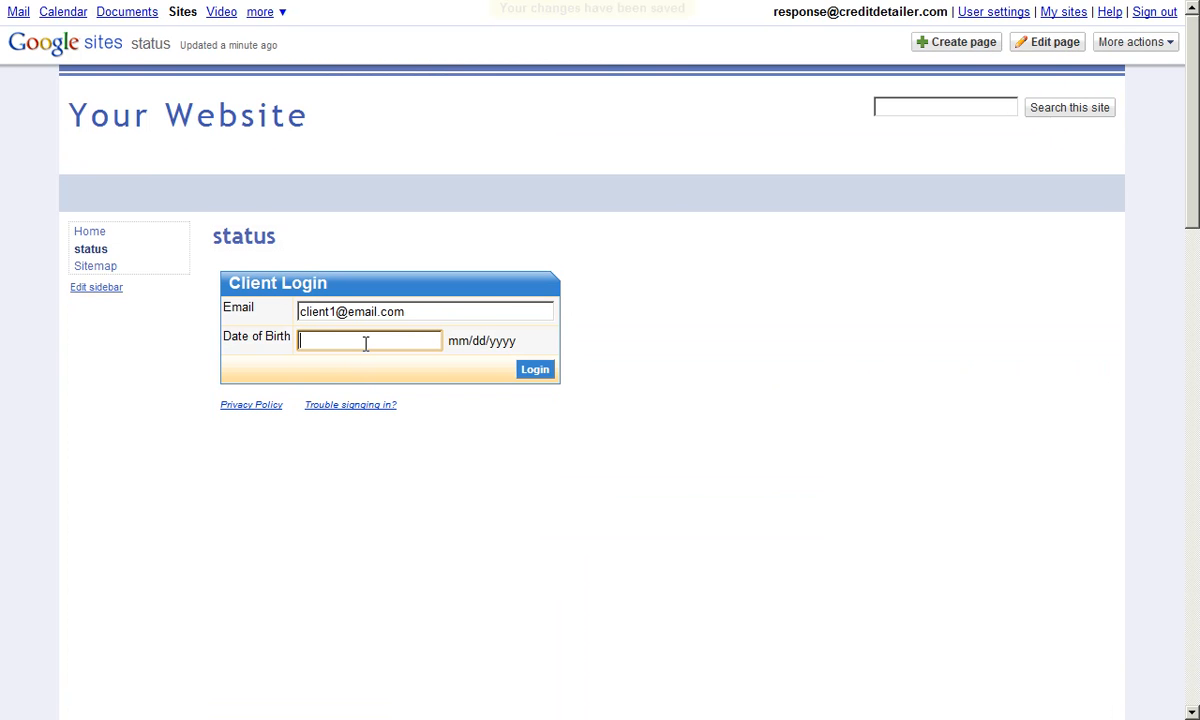
text(02)
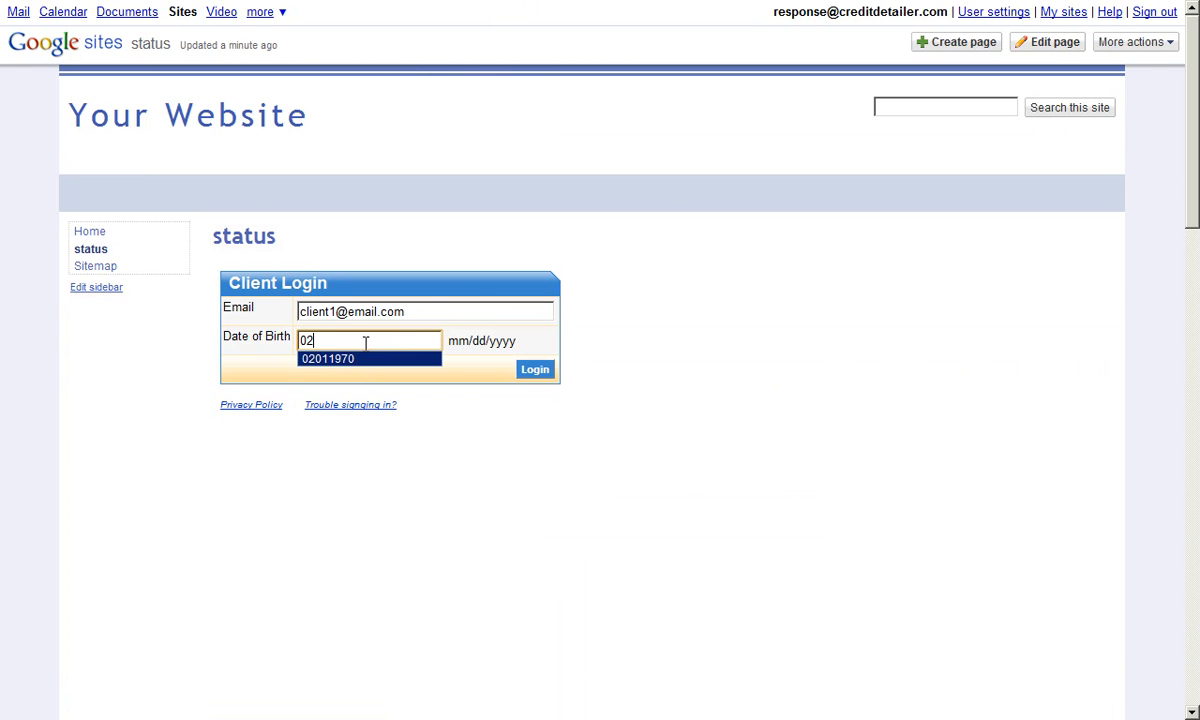
click(327, 358)
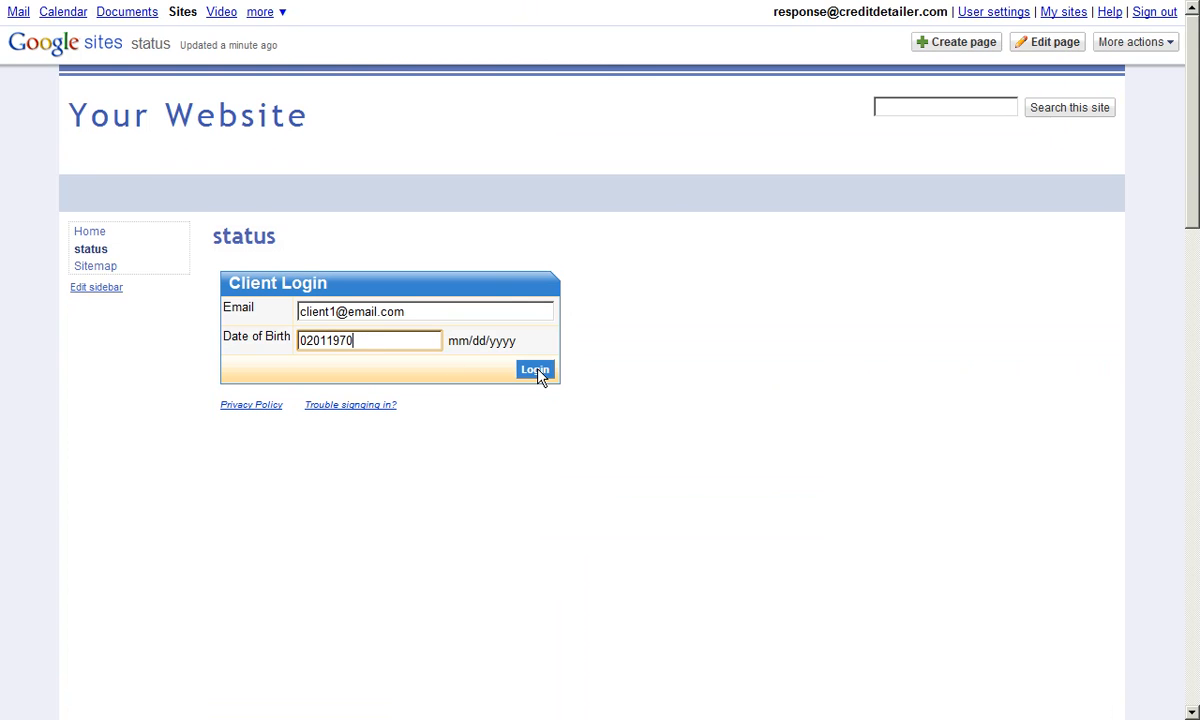
click(535, 369)
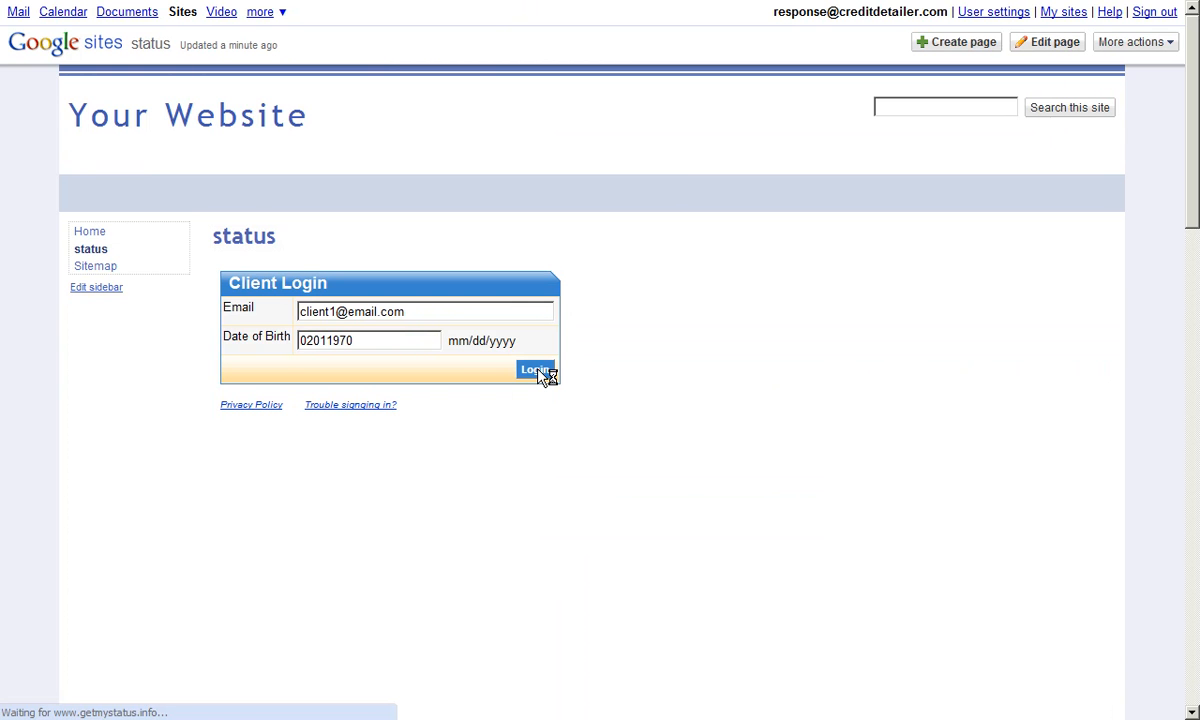
- Scroll through the Client Status Screen down to the Prior Notes section
click(535, 369)
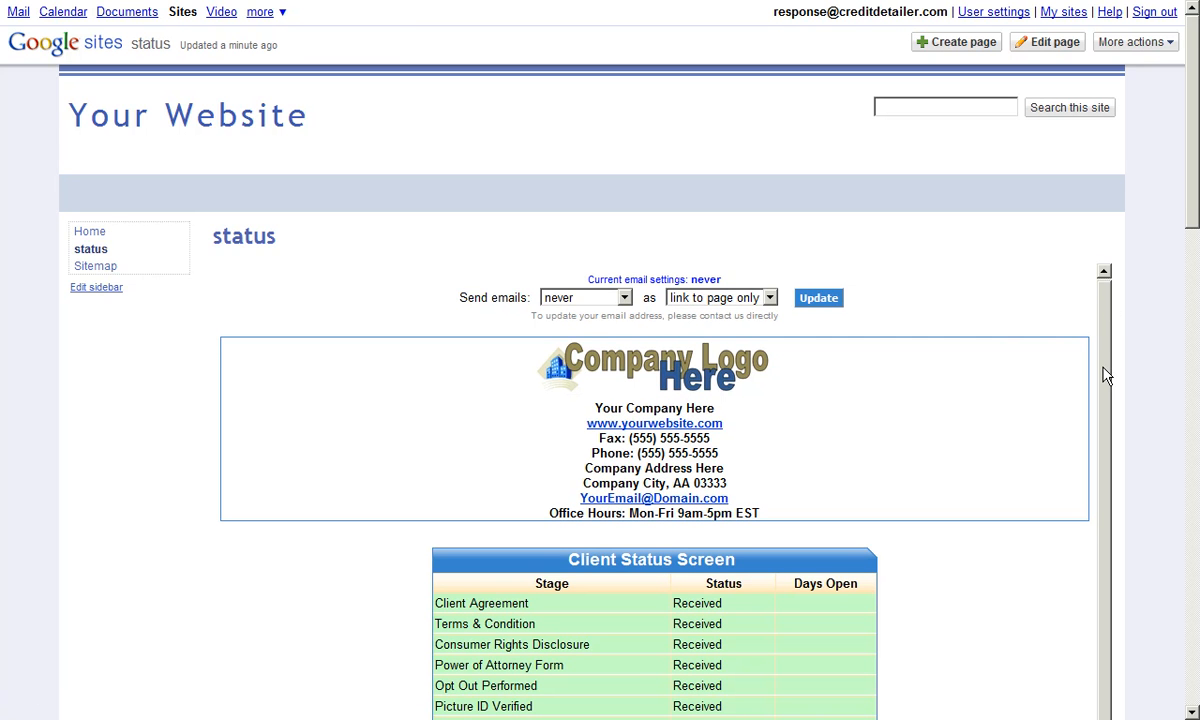
mouse_move(1193, 190)
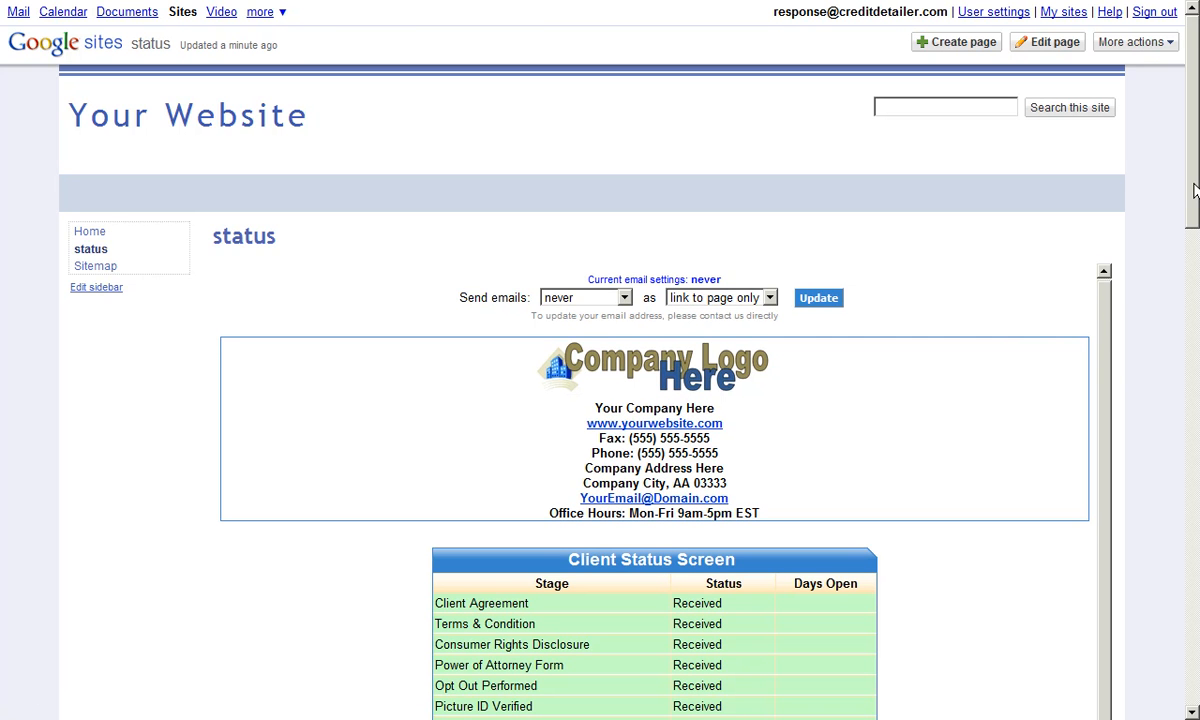
scroll(down, 3)
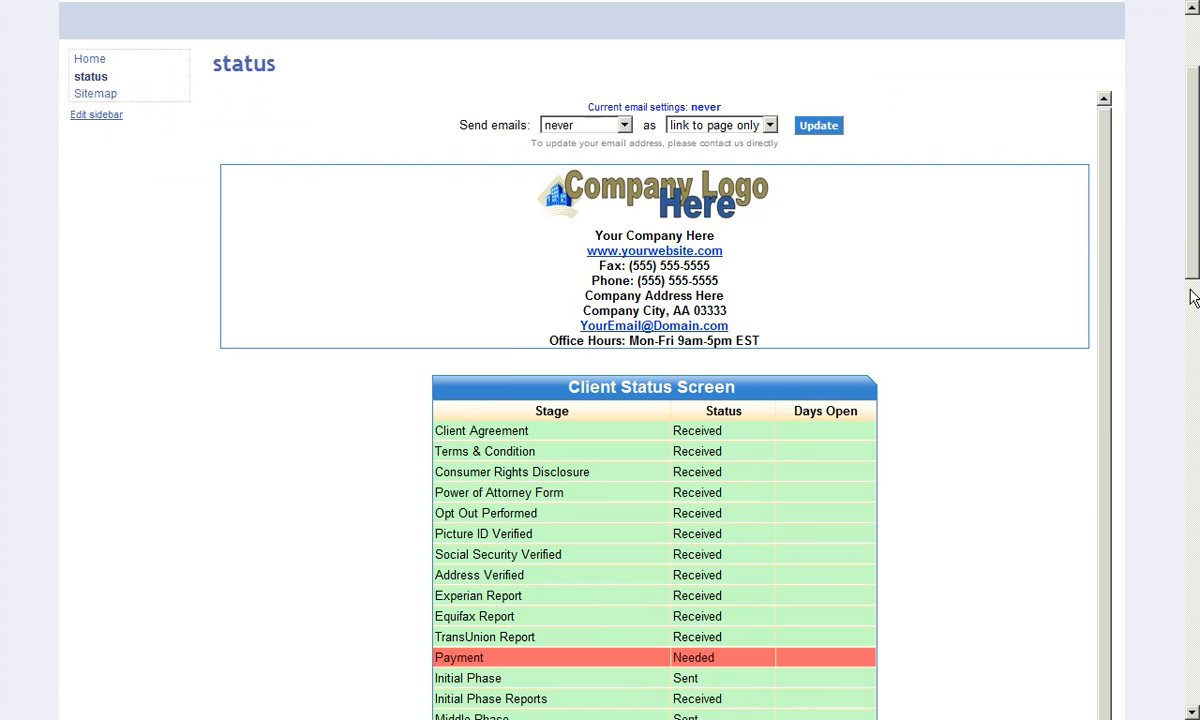
scroll(down, 3)
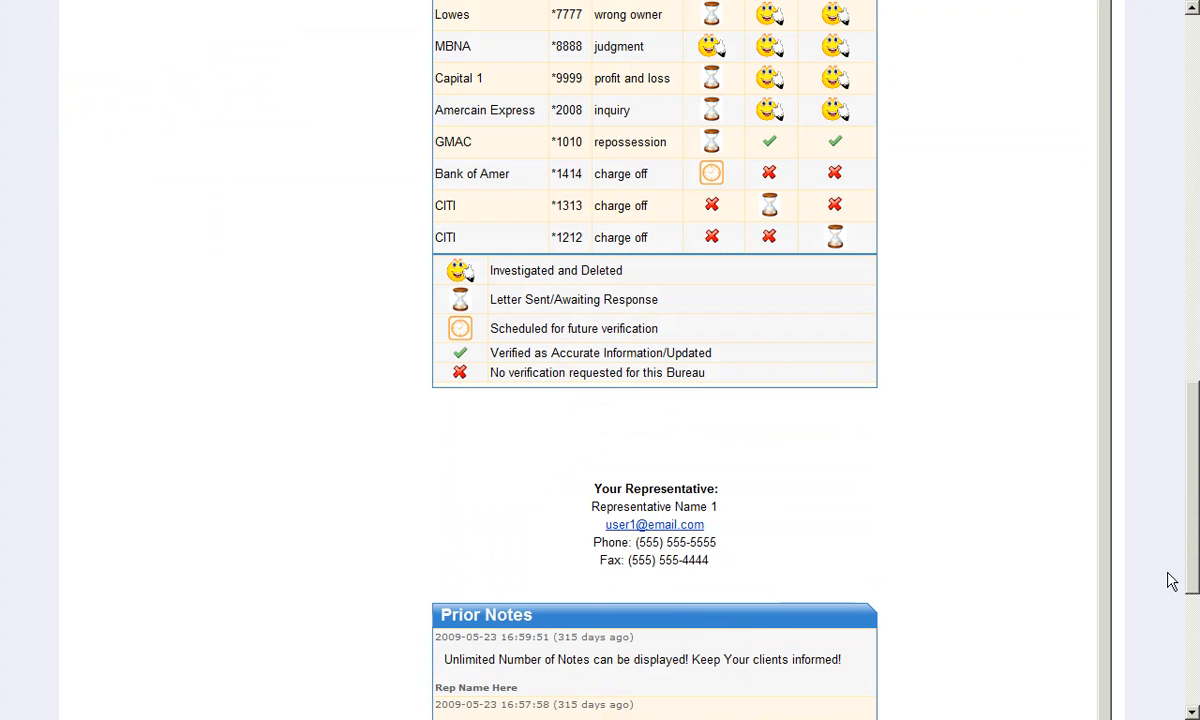
scroll(down, 3)
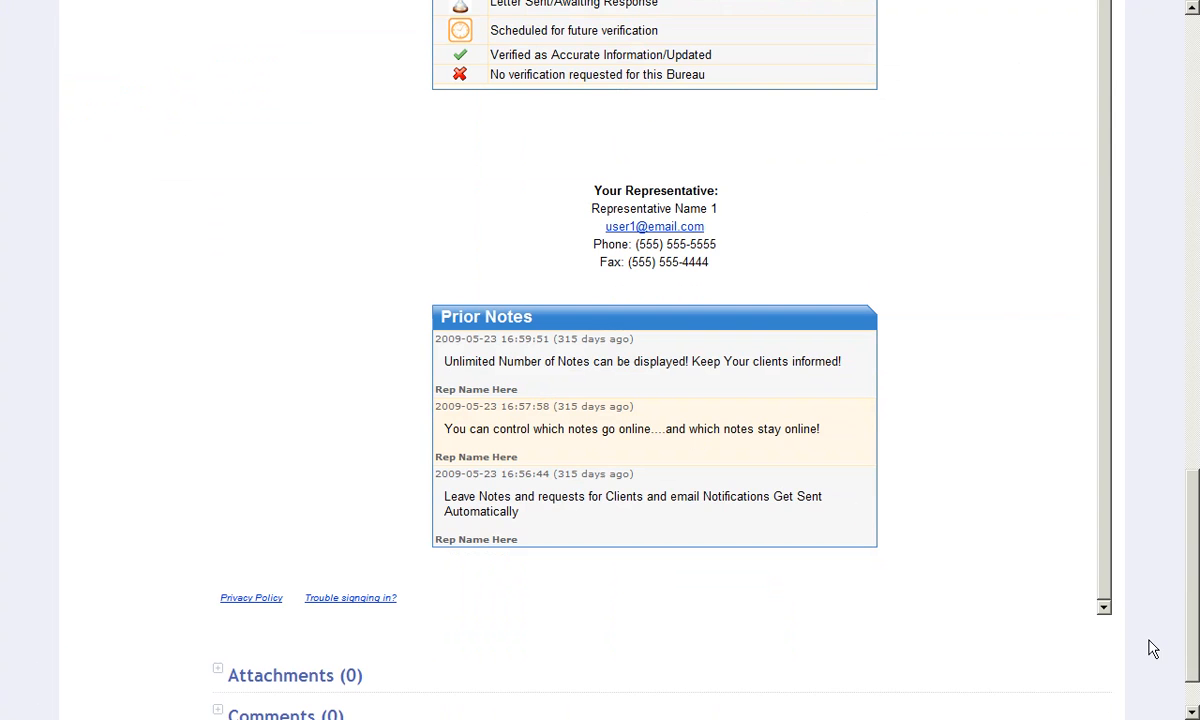